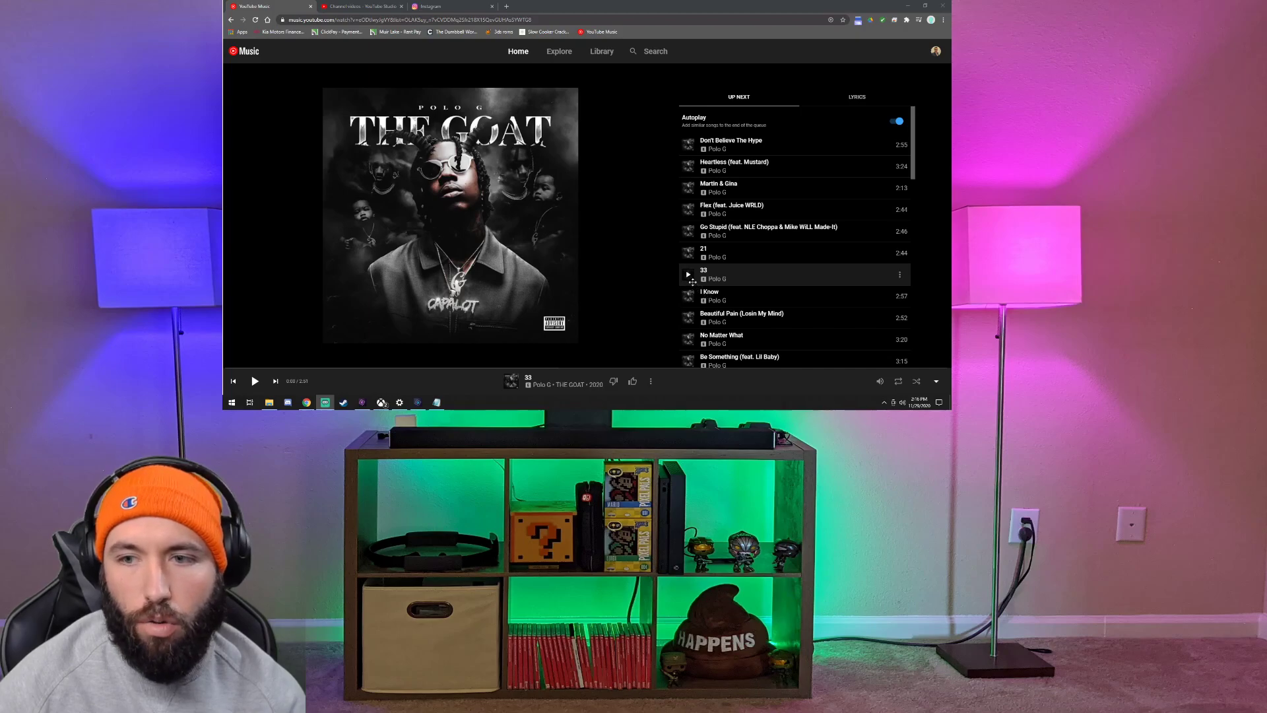
Start playing '33' by Polo G from the Up Next queue.
click(856, 96)
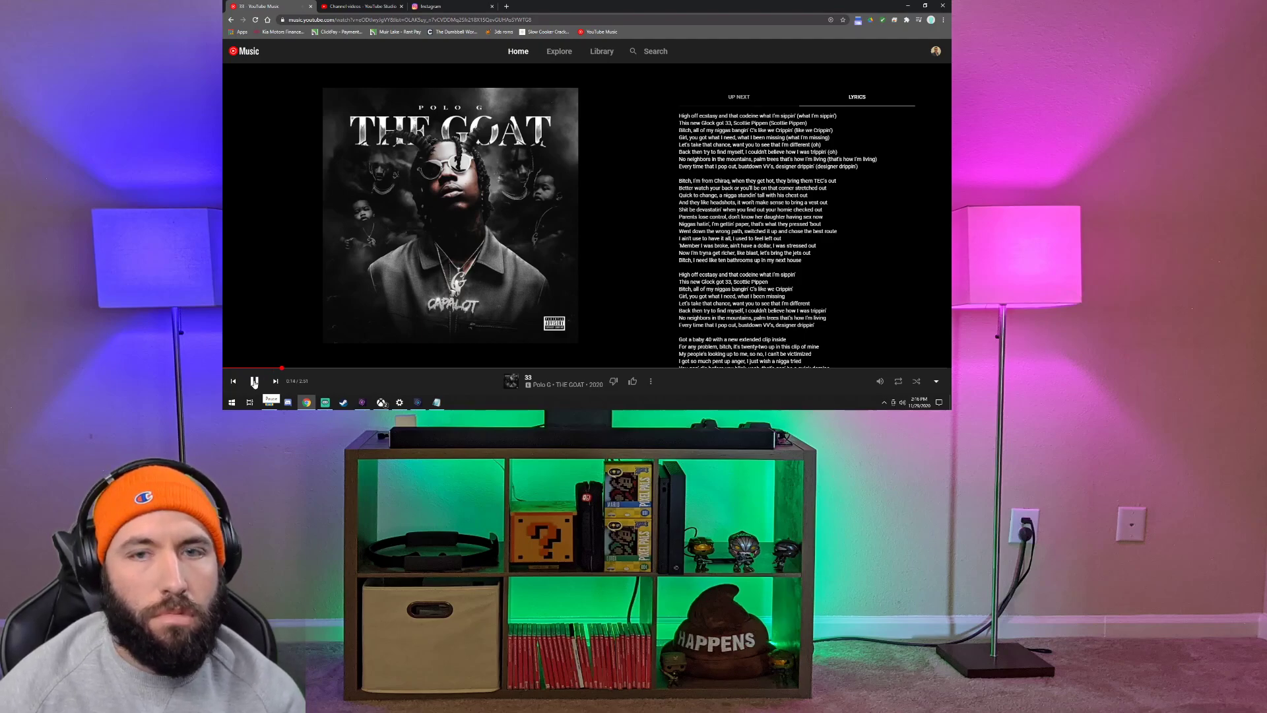
Pause and resume '33' a few times, leaving it playing about 40 seconds in.
click(254, 380)
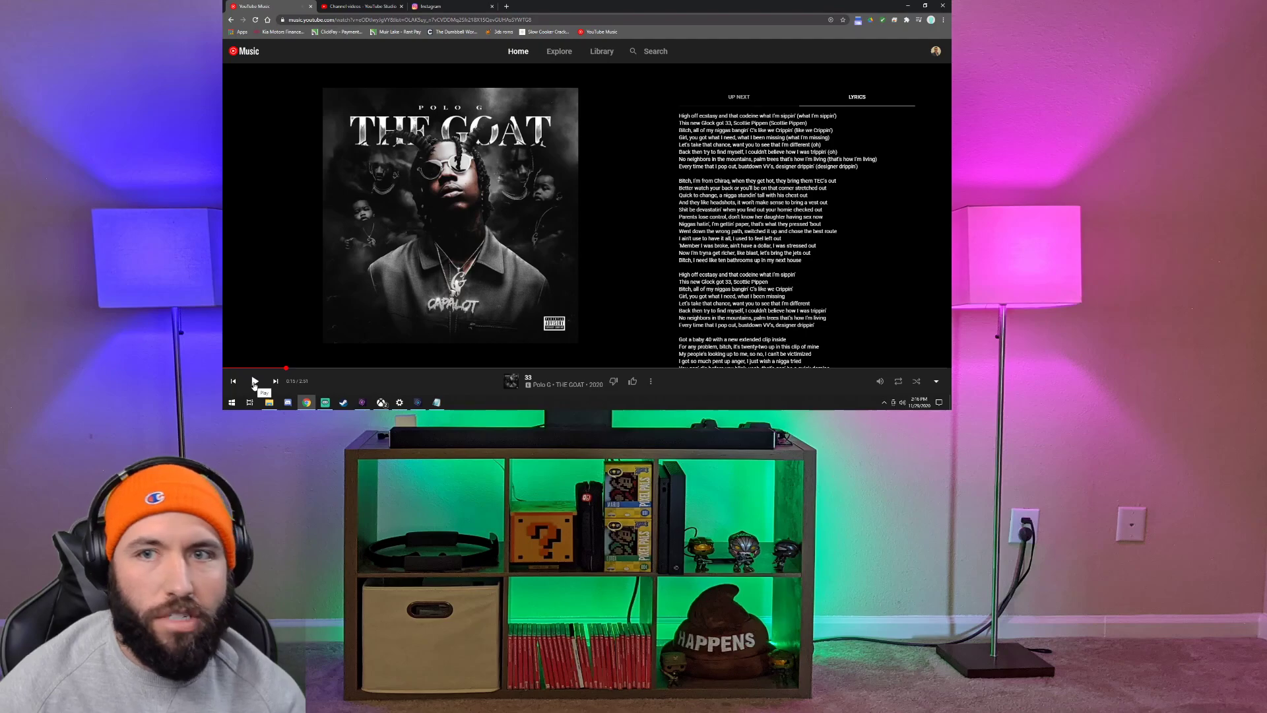
click(253, 380)
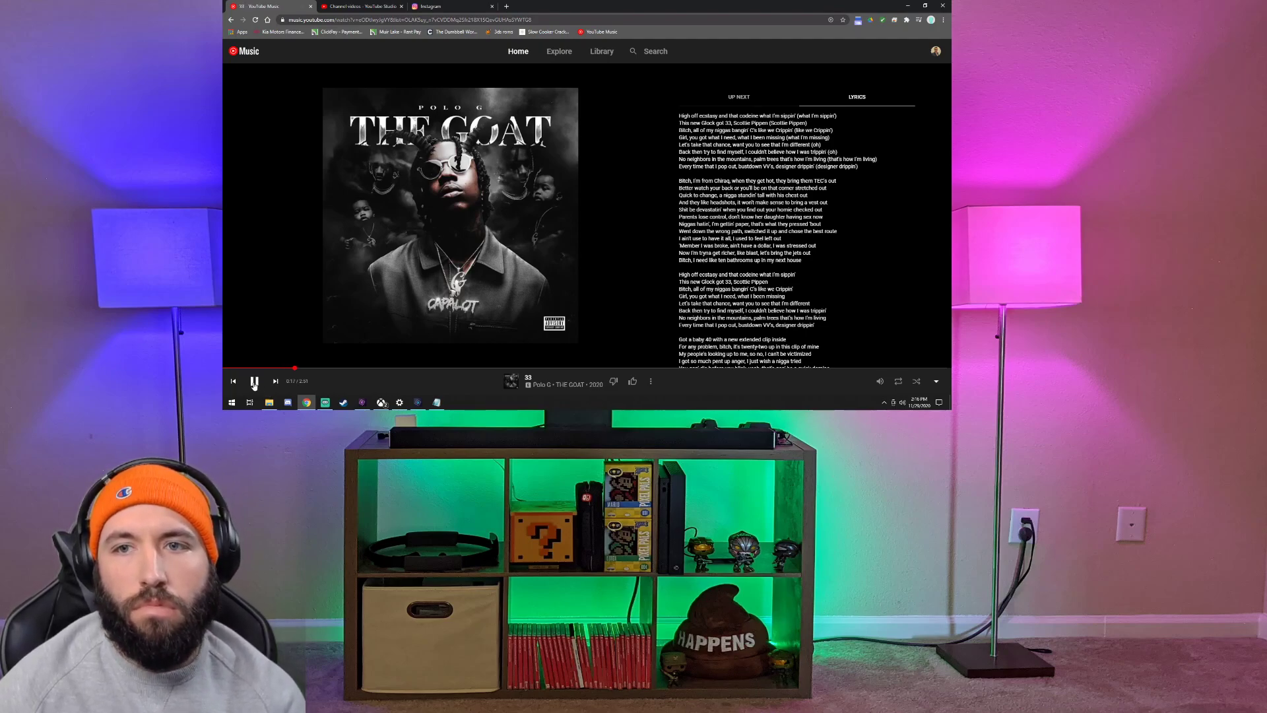
click(254, 380)
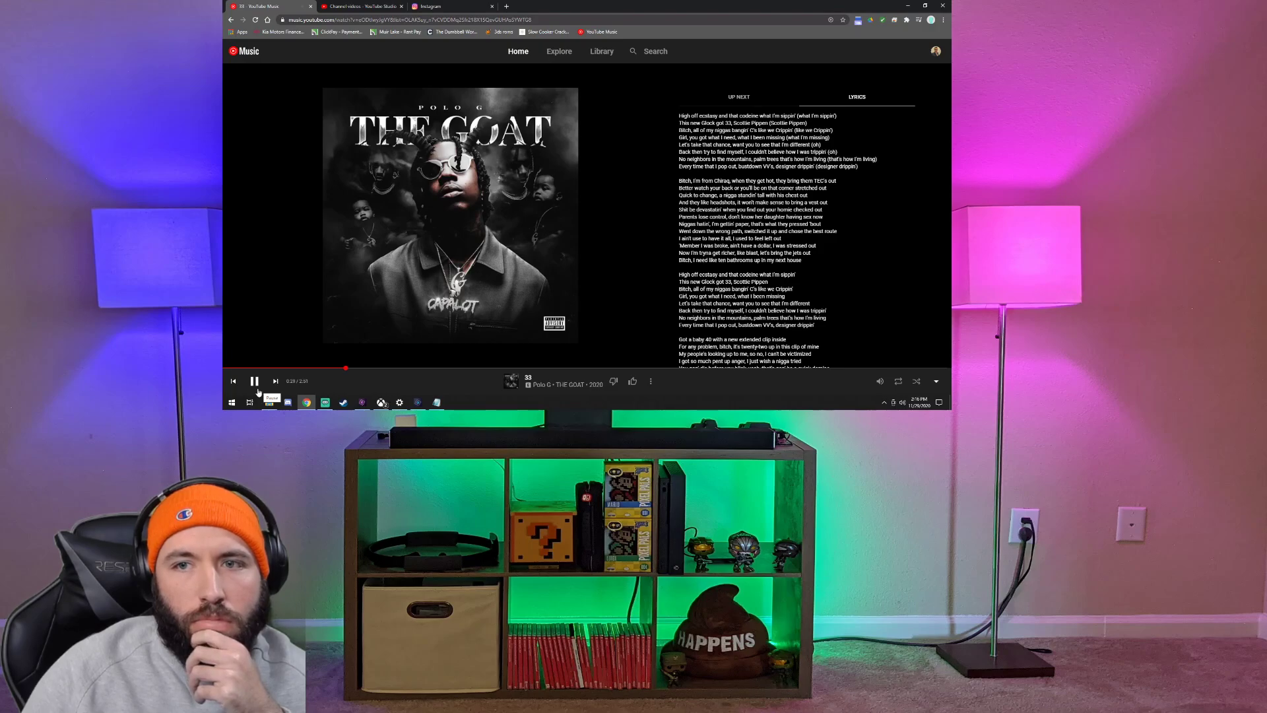
click(253, 380)
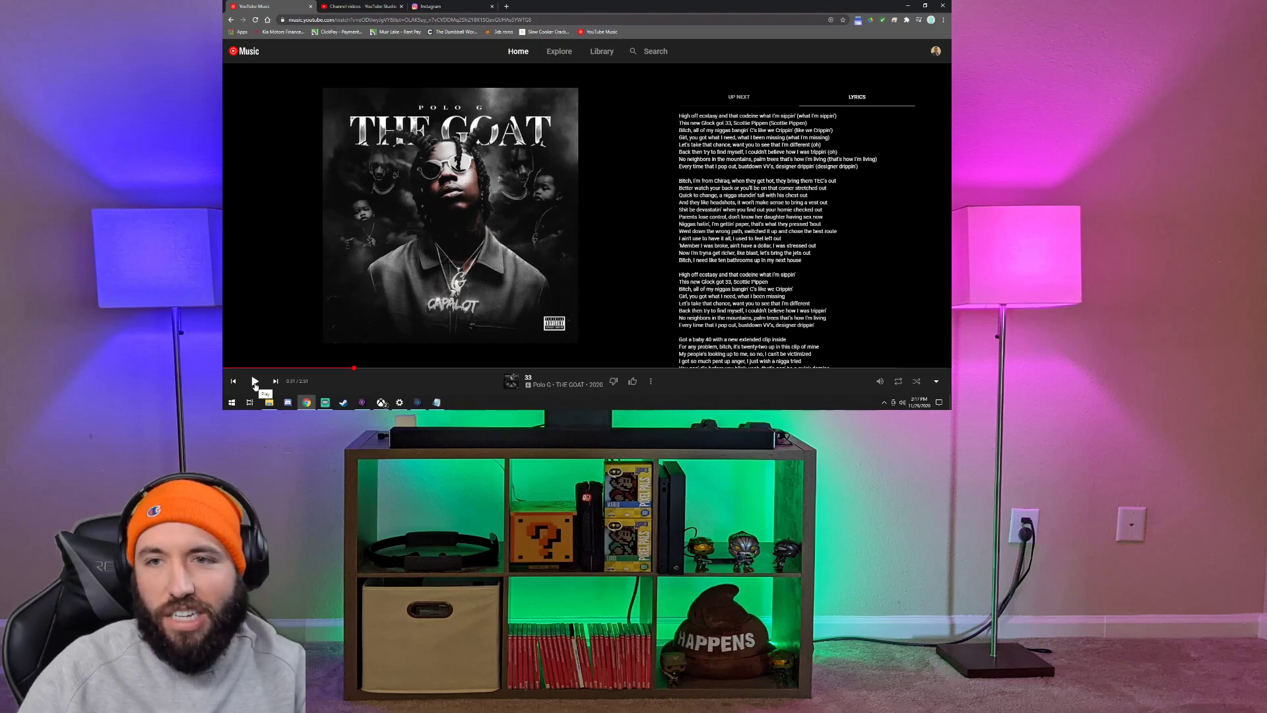
click(254, 380)
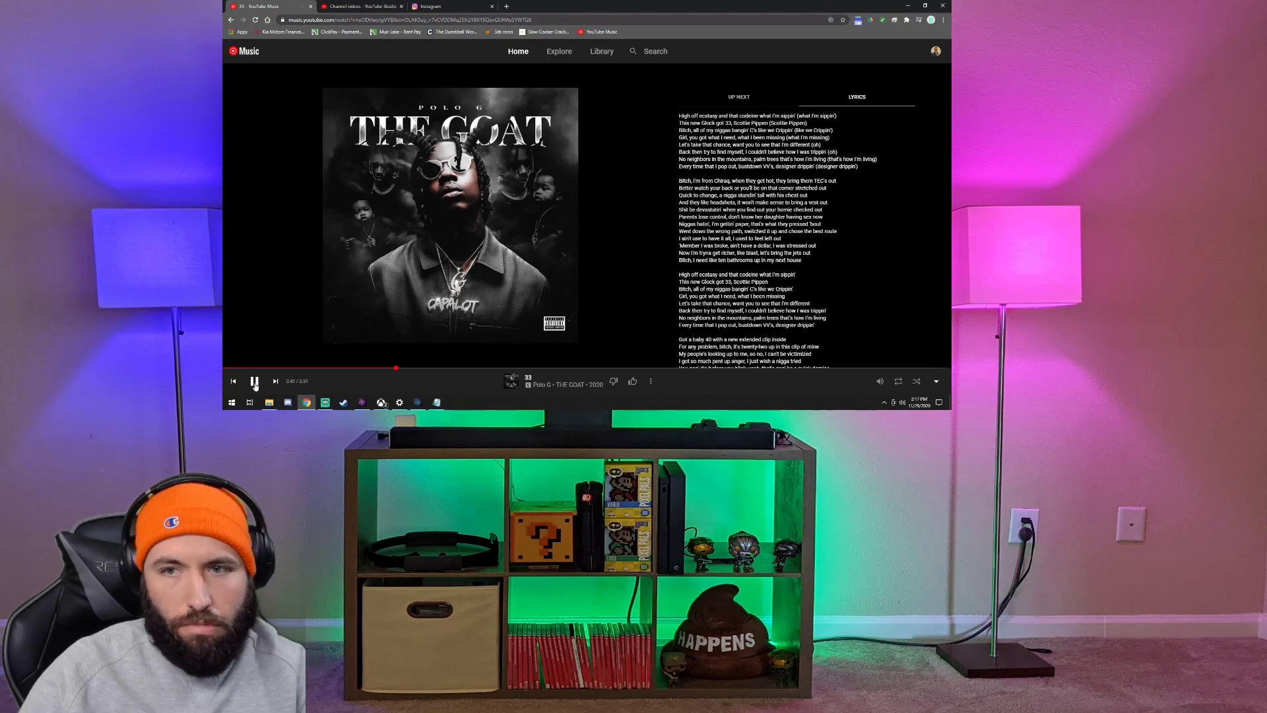
Pause and resume '33' again, leaving it paused just under a minute in.
click(253, 380)
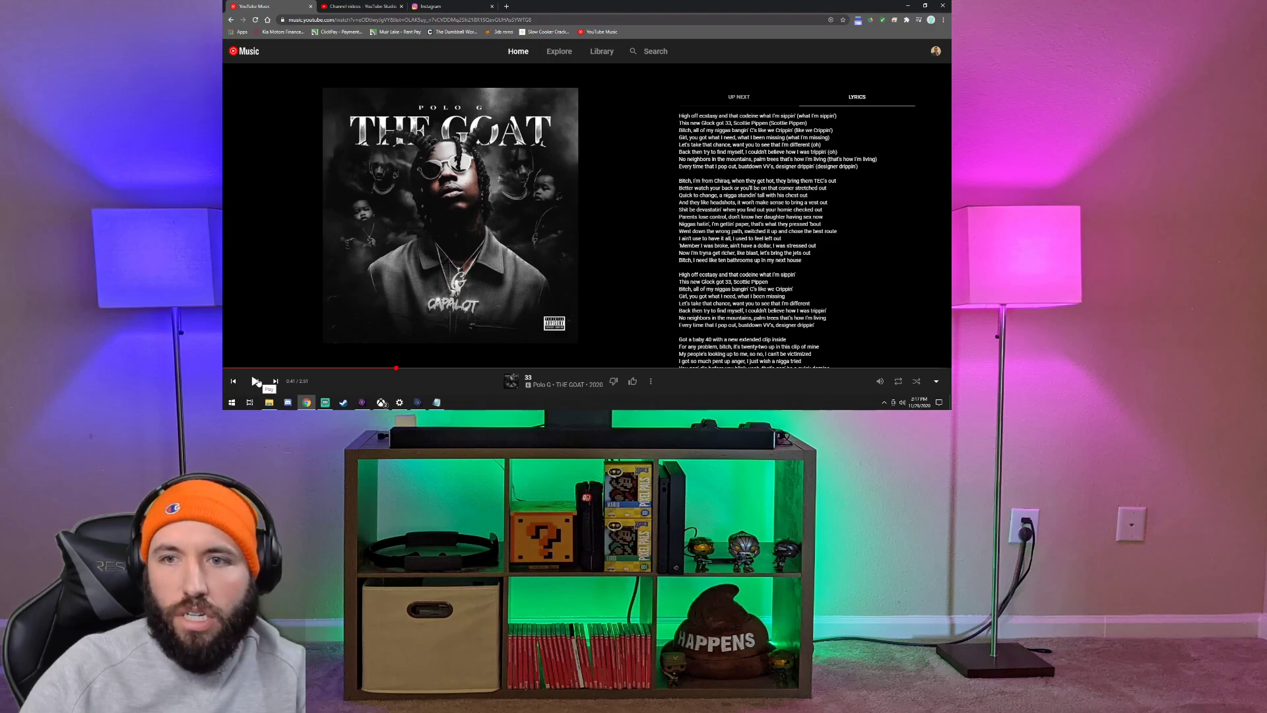
click(255, 380)
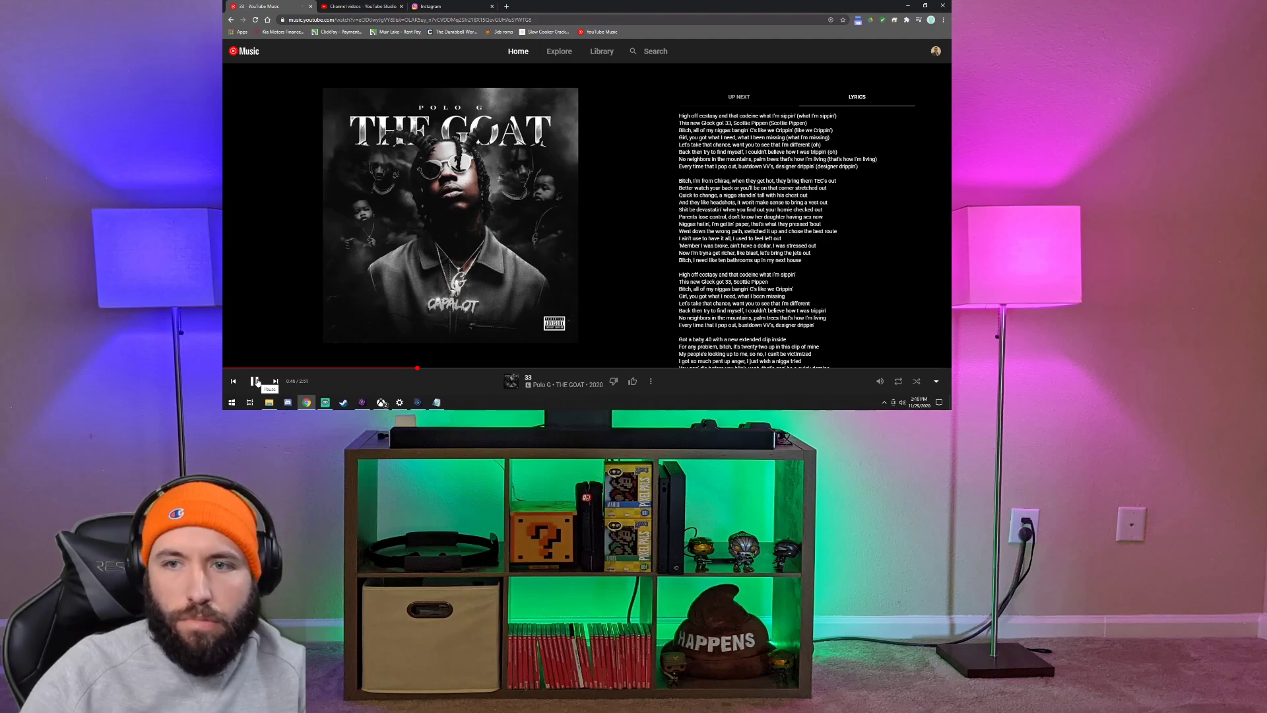
click(255, 380)
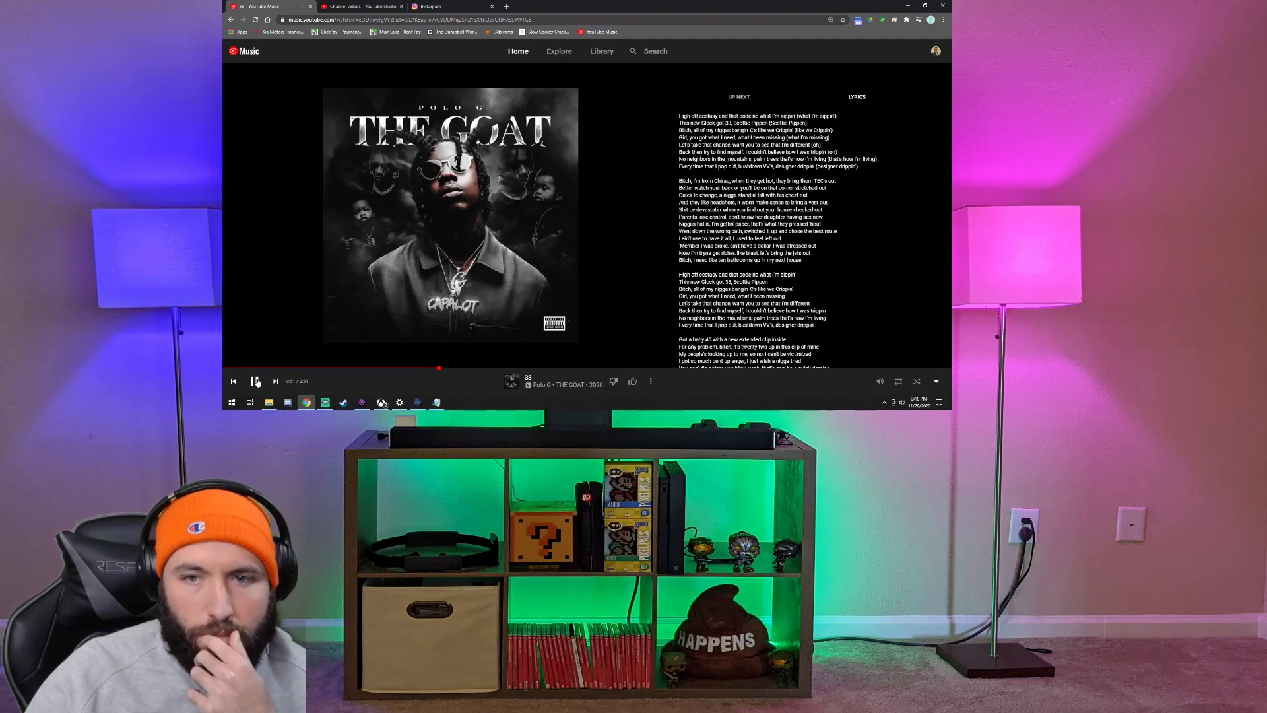
click(255, 380)
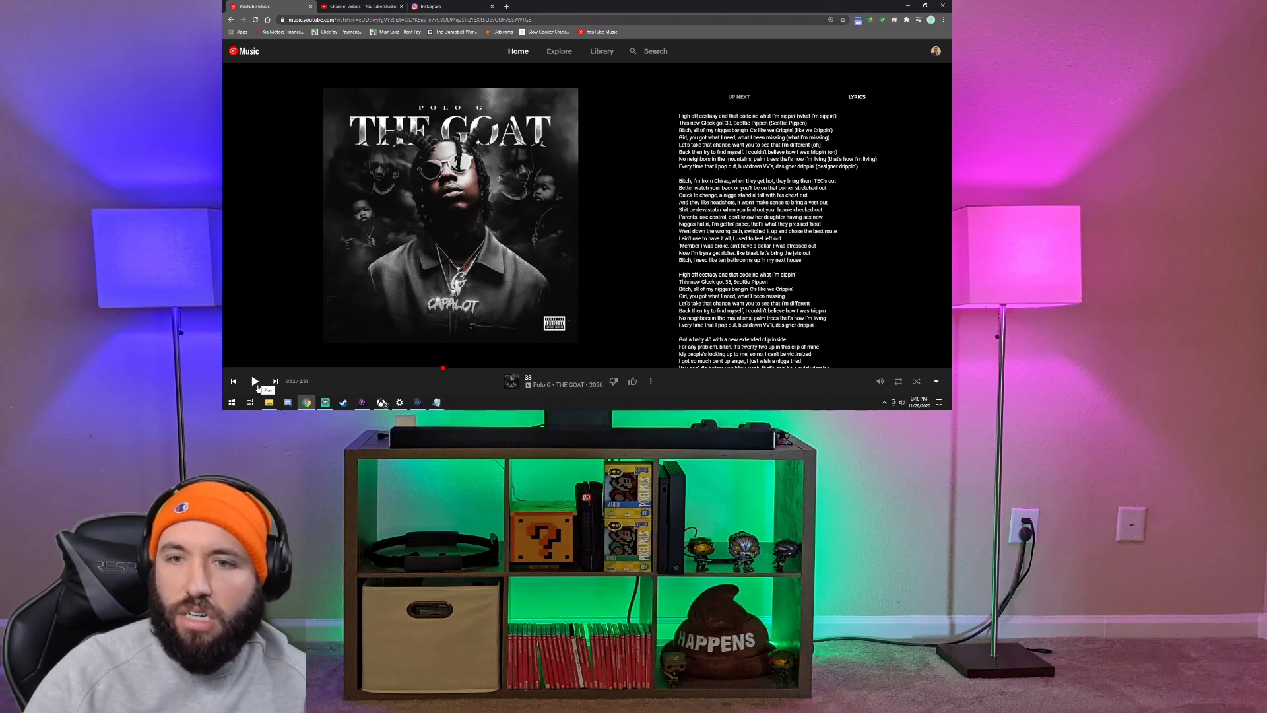
Resume '33' and pause it again just past the one-minute mark.
click(254, 381)
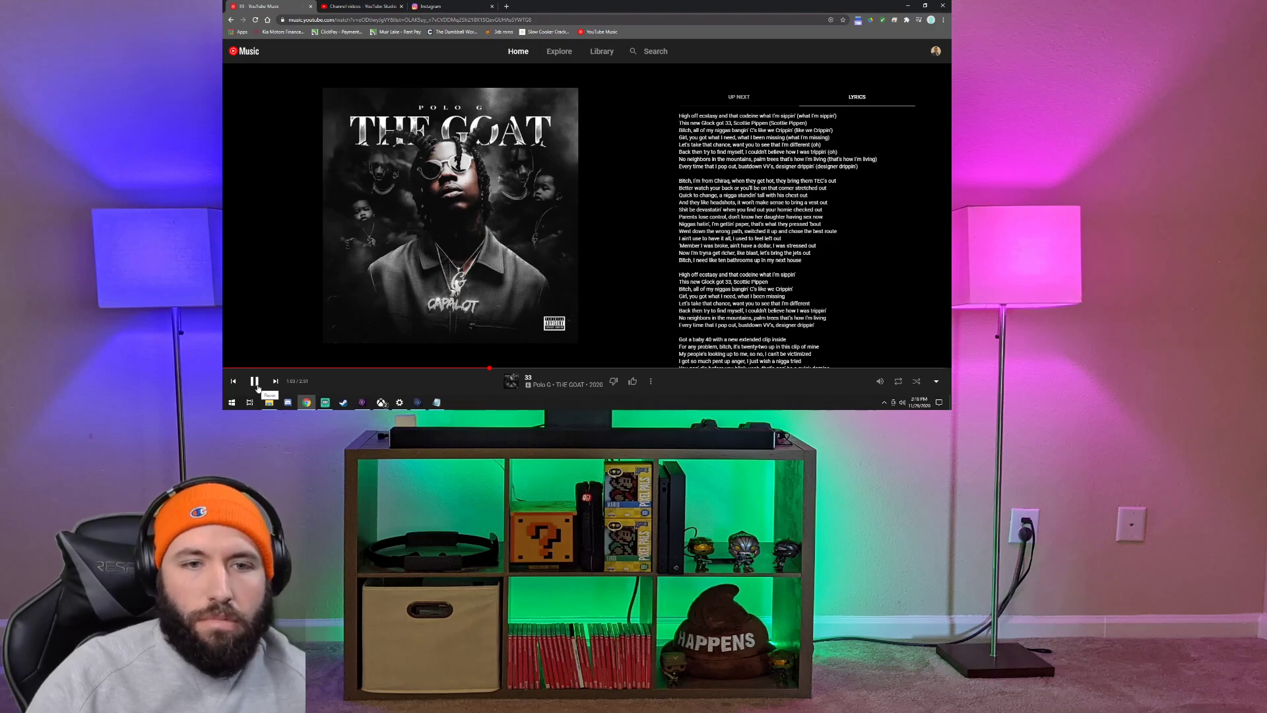
click(254, 381)
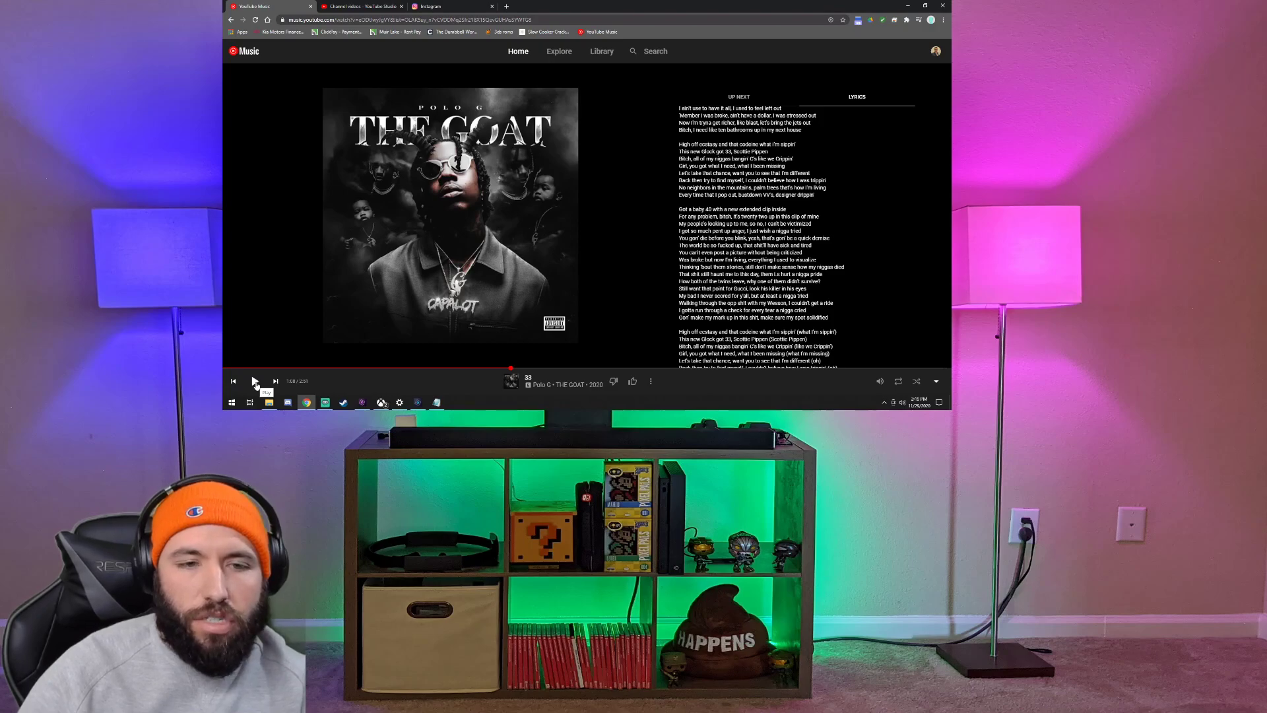
Continue '33' and pause it around 1:20 at the final chorus lyrics.
click(255, 380)
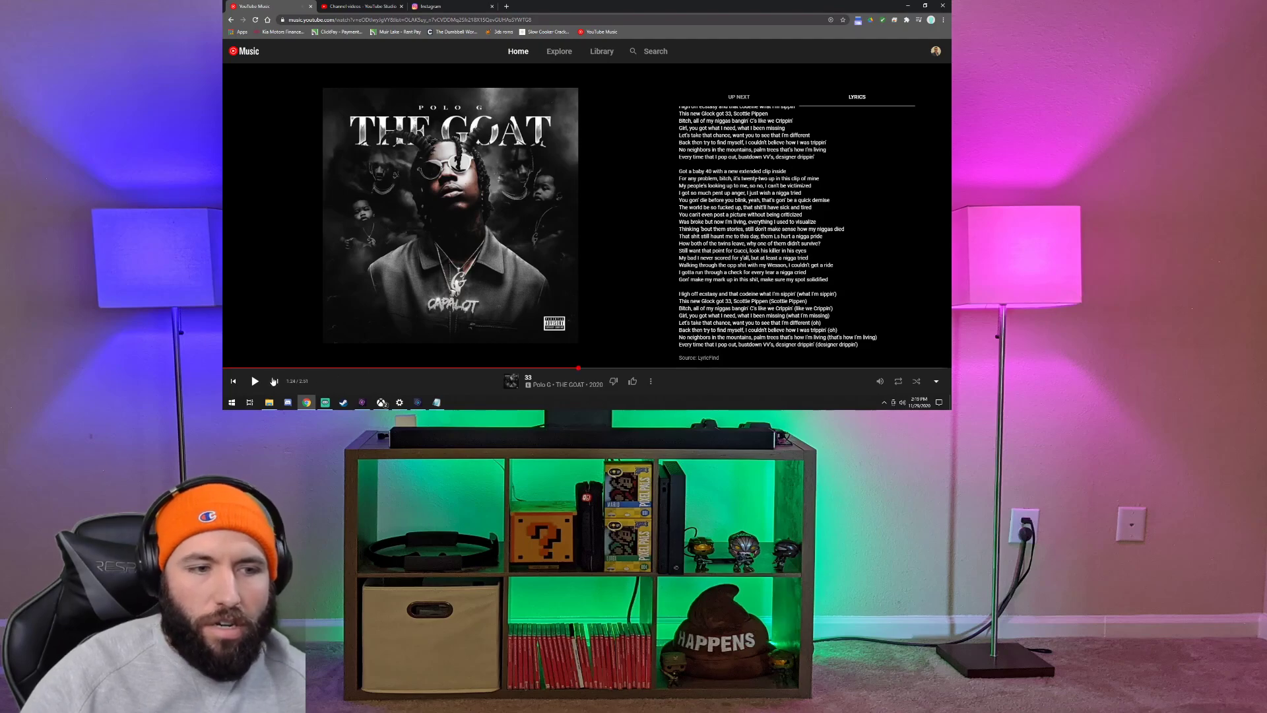
click(253, 380)
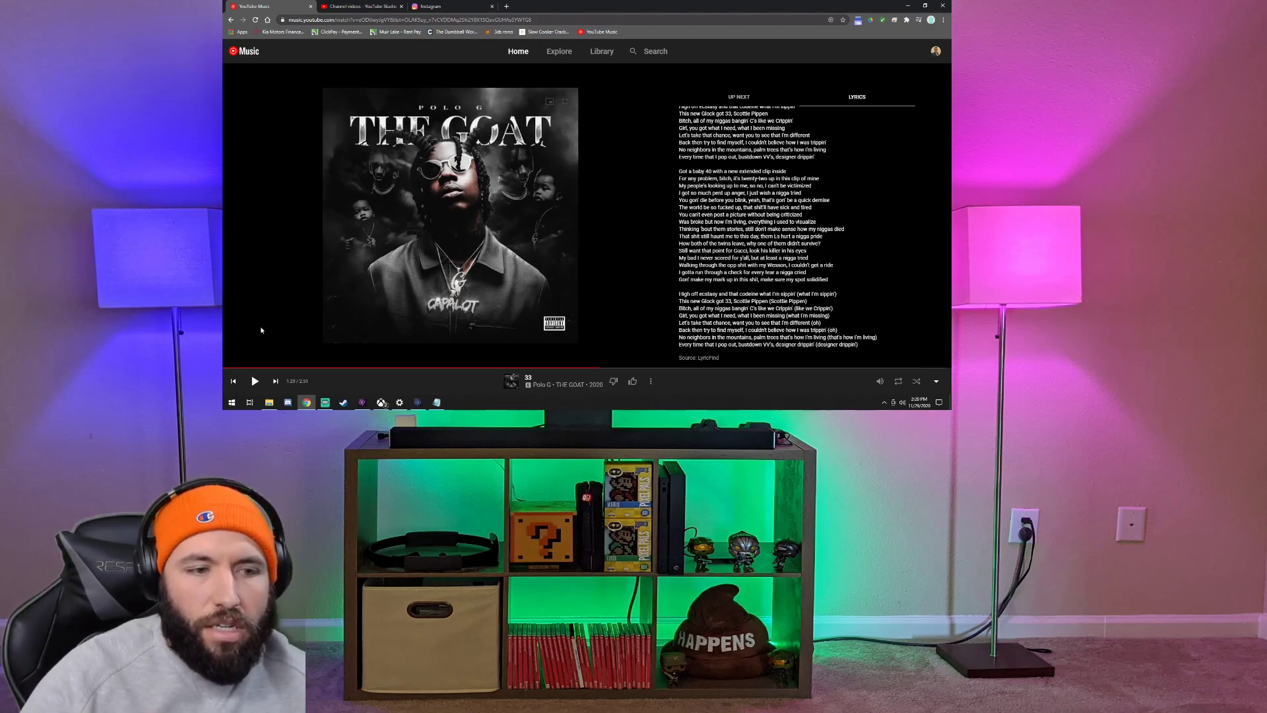
Start and stop '33' several times, leaving it paused near the two-minute mark.
click(253, 380)
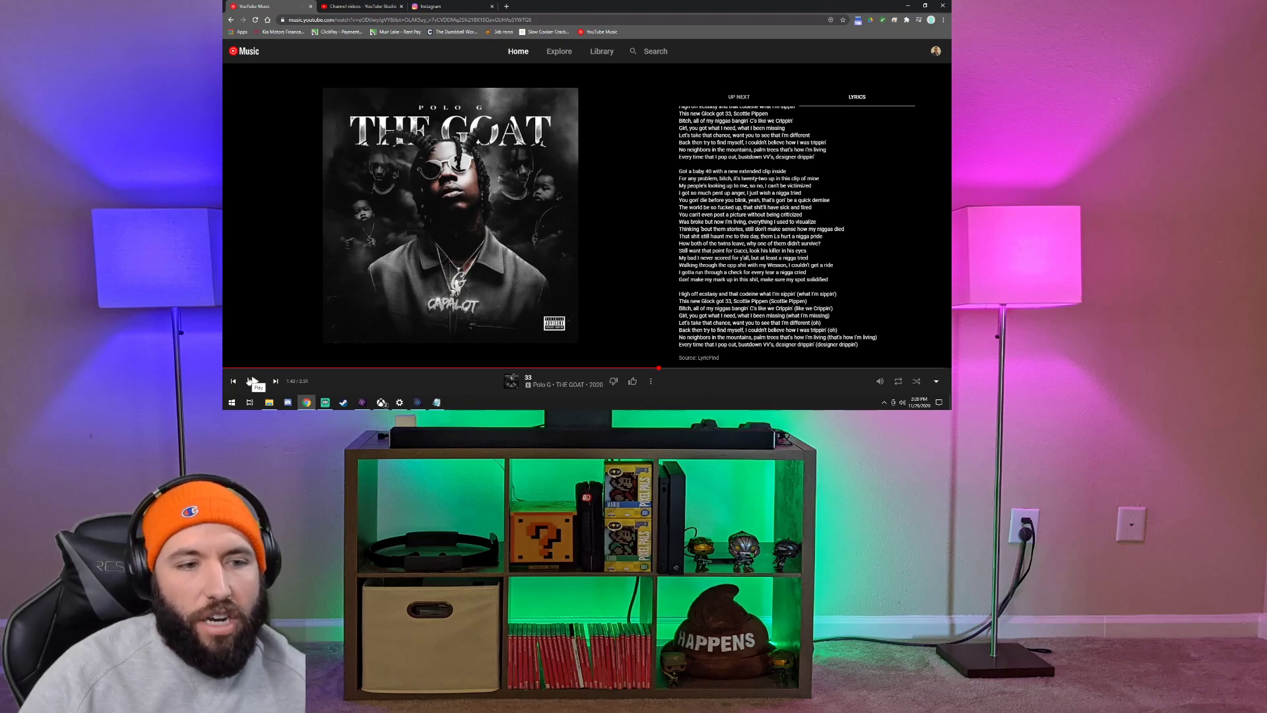
mouse_move(659, 370)
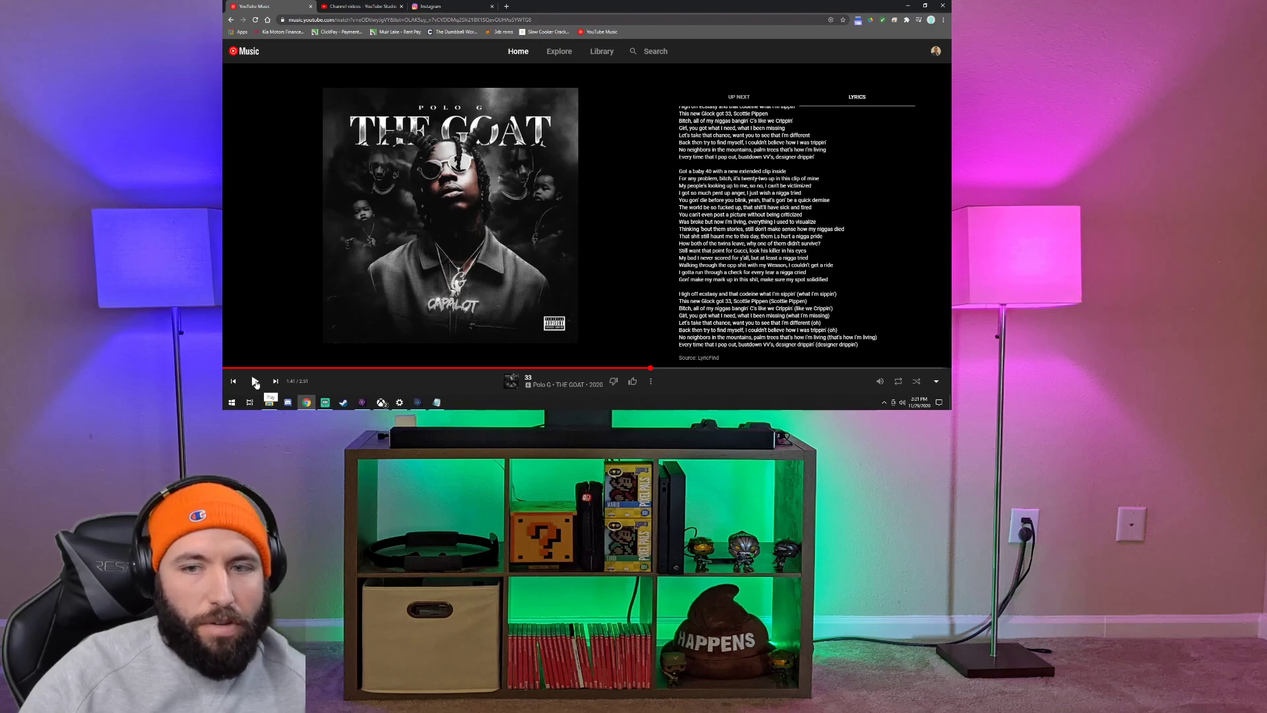
click(255, 380)
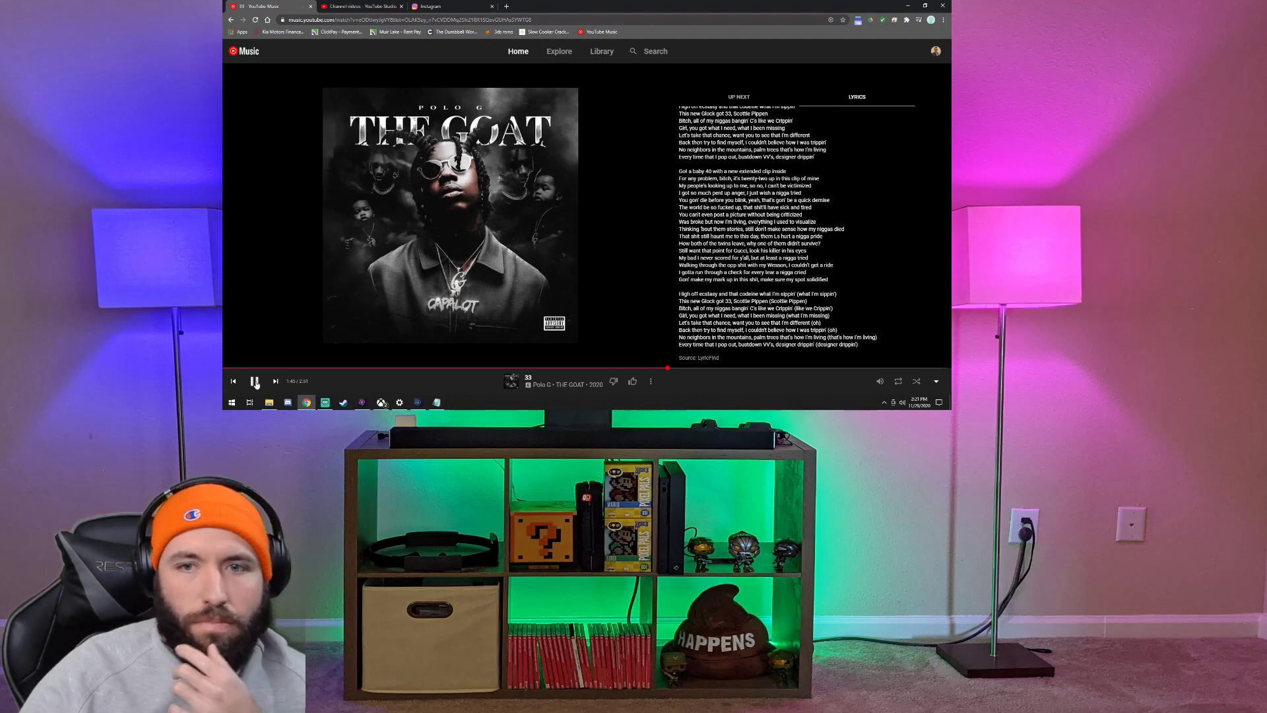
click(255, 380)
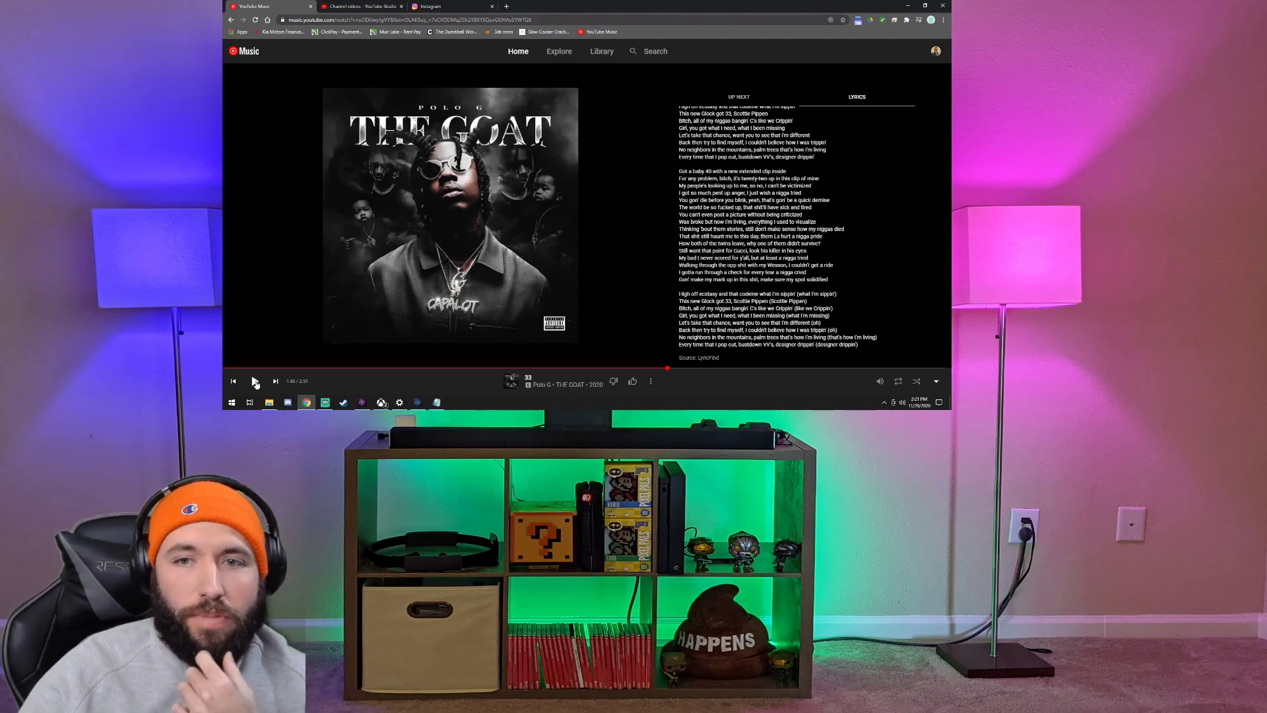
click(254, 380)
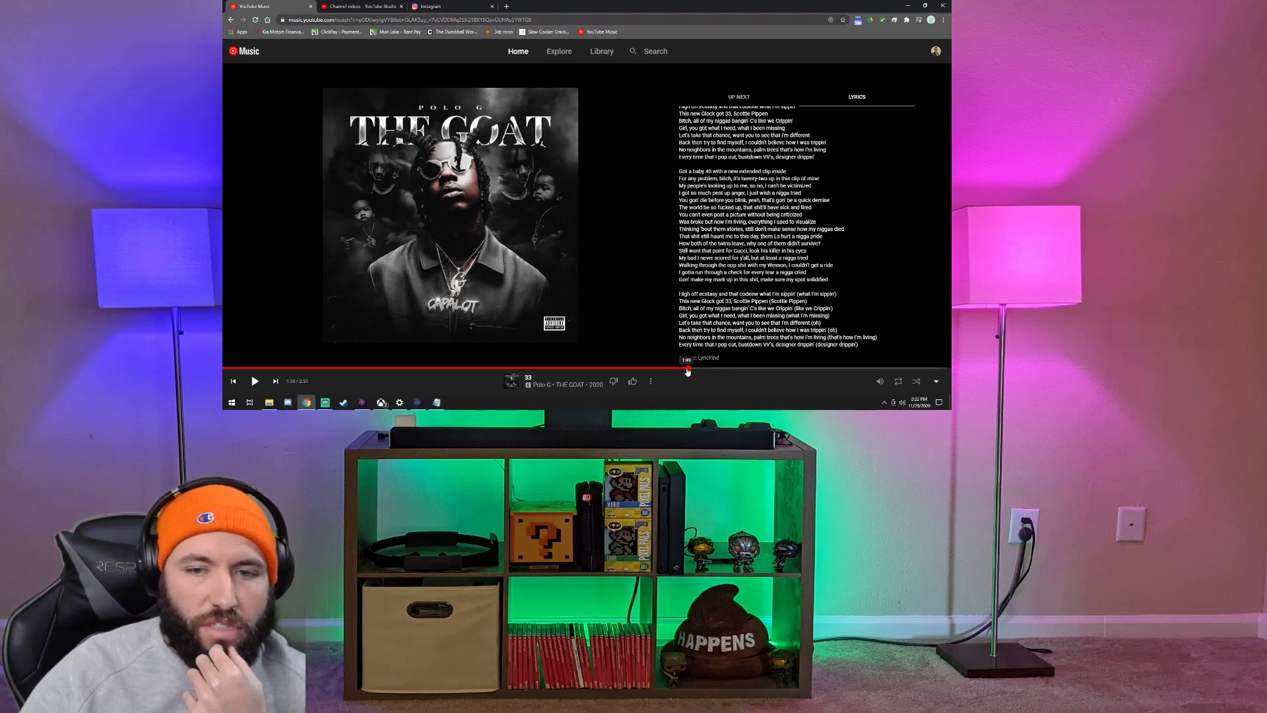
Toggle playback of '33' repeatedly past the two-minute mark, ending paused.
click(253, 381)
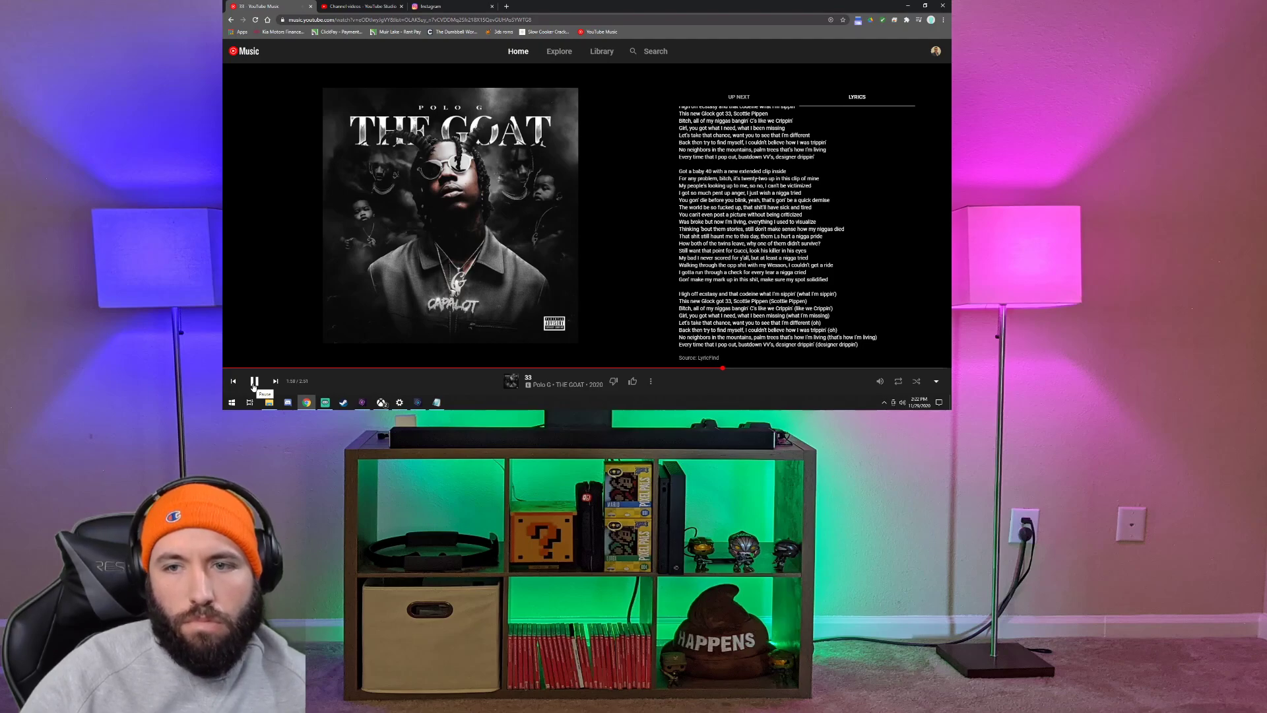
click(254, 380)
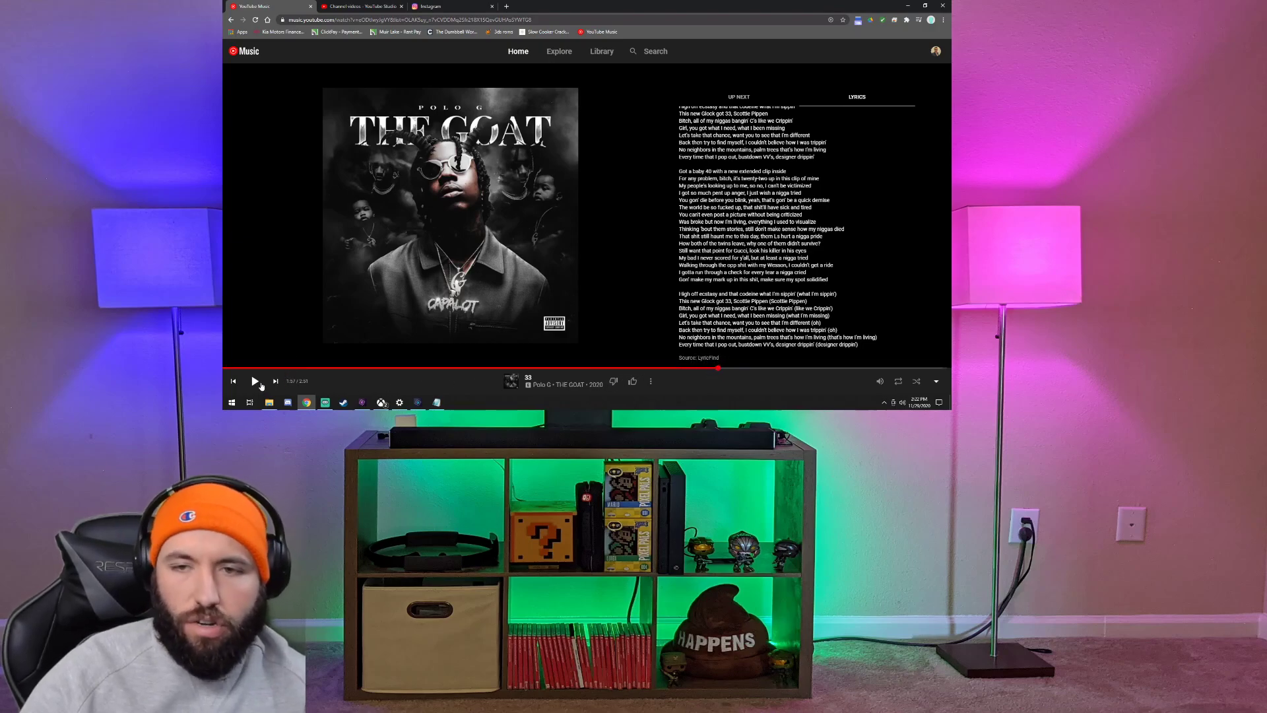
click(254, 380)
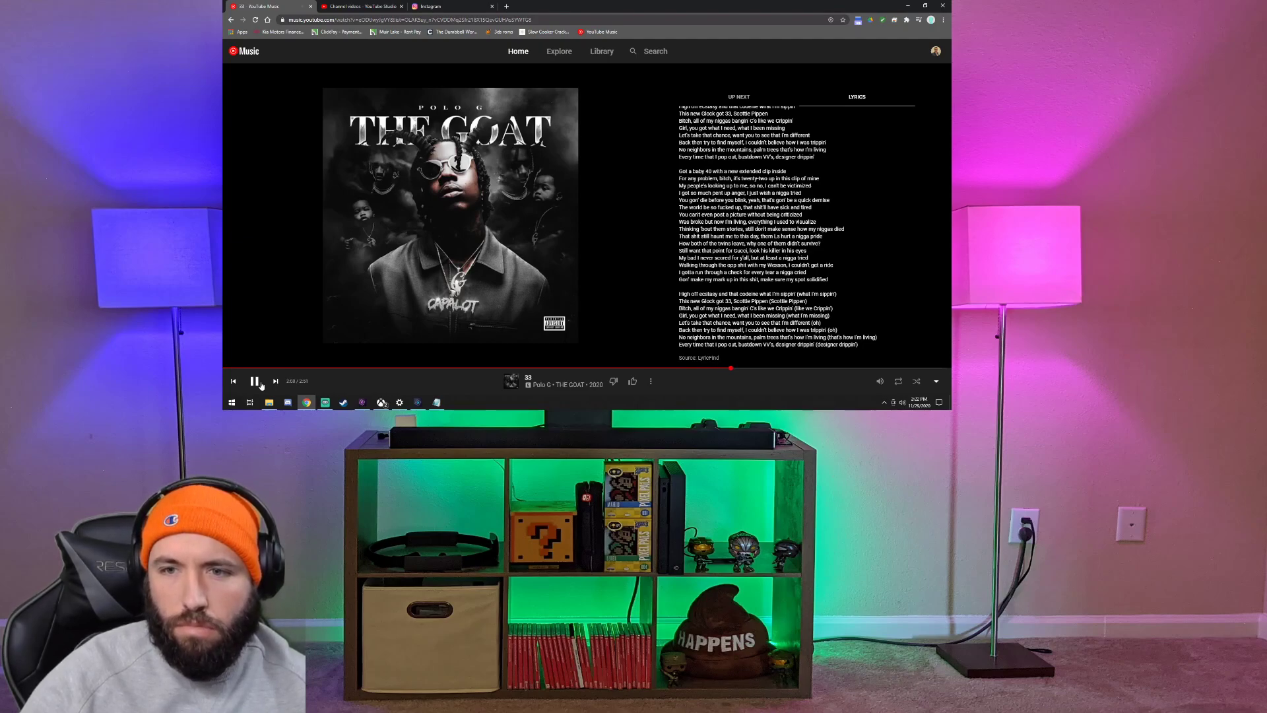
click(255, 380)
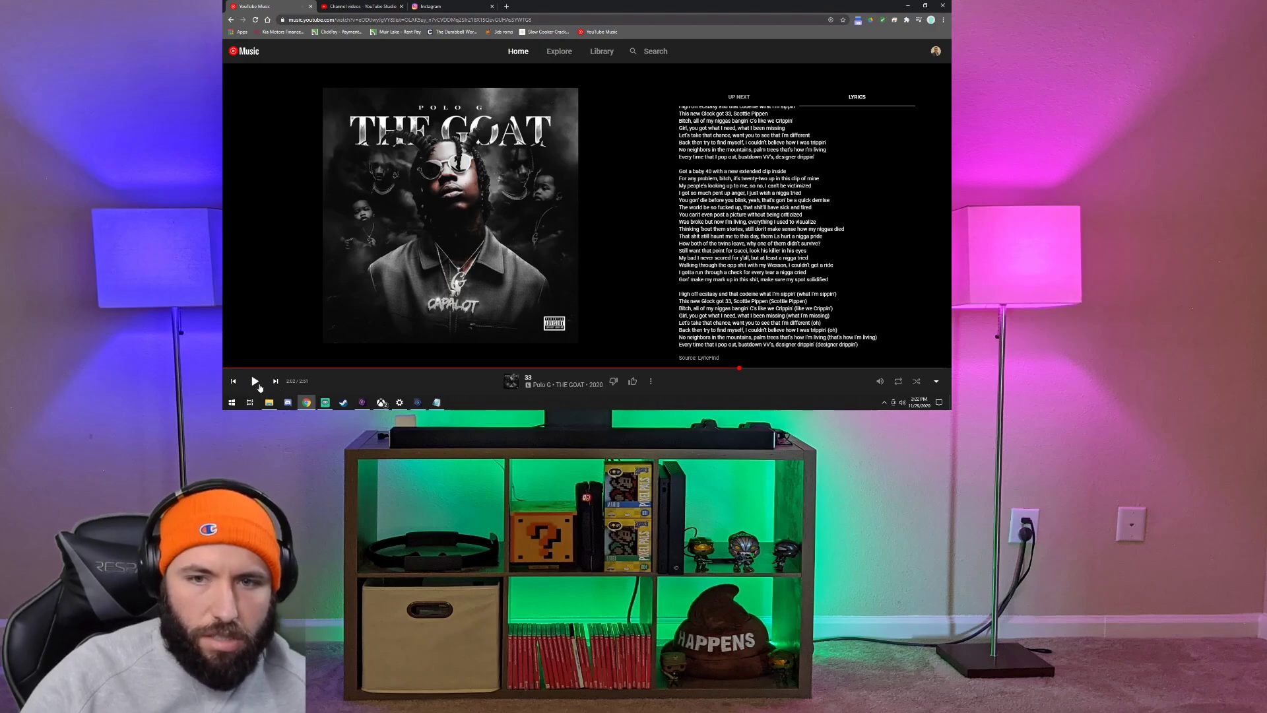
click(254, 381)
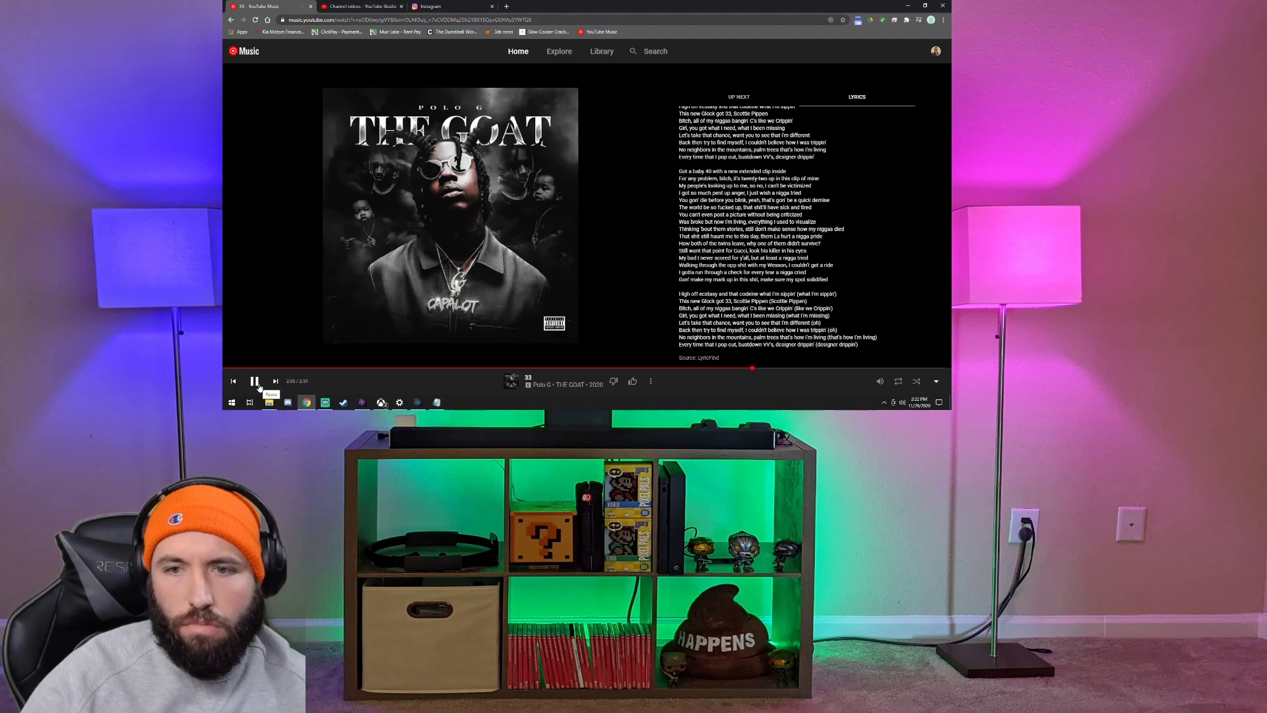
click(254, 381)
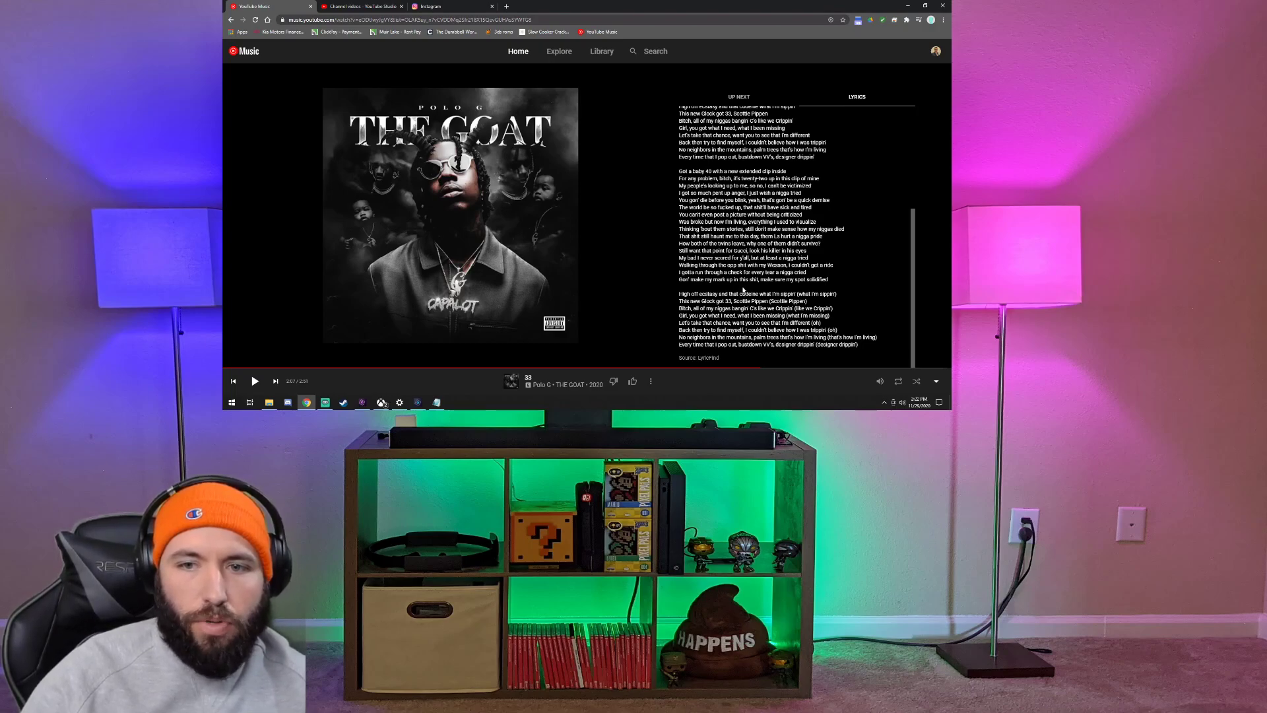
mouse_move(751, 368)
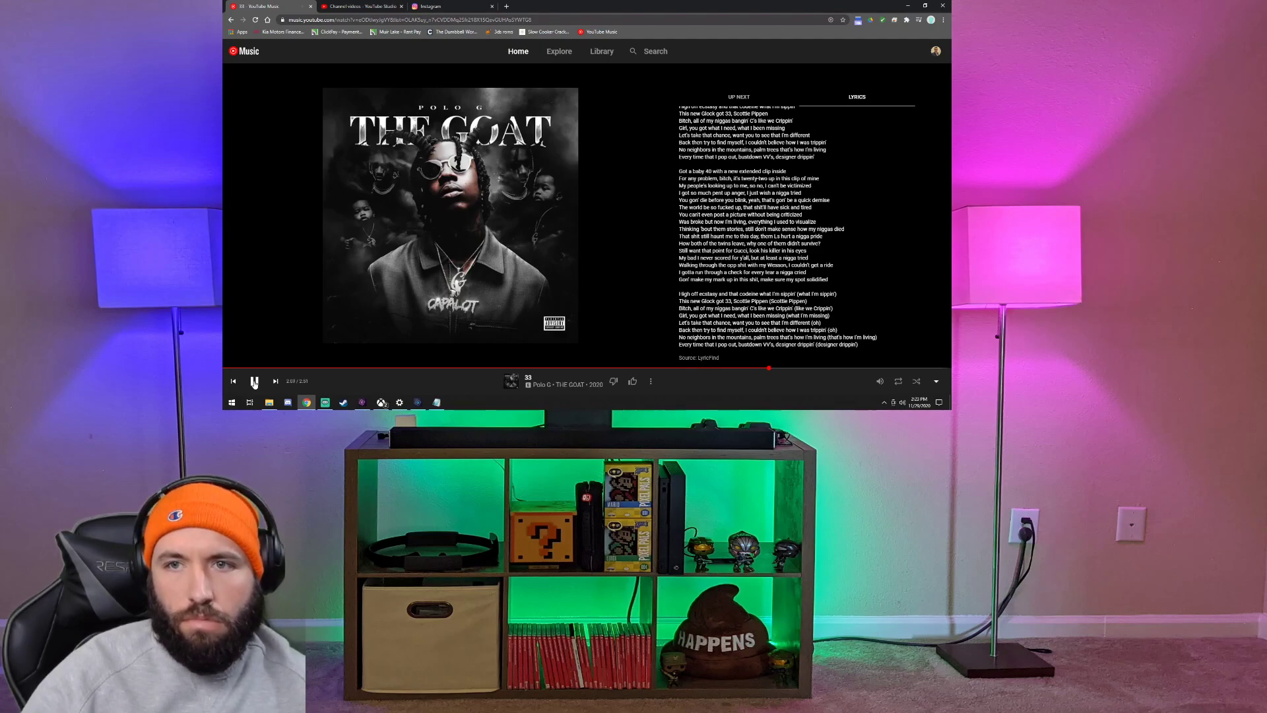
Resume '33', pause it near its end, and scroll the lyrics panel.
click(254, 380)
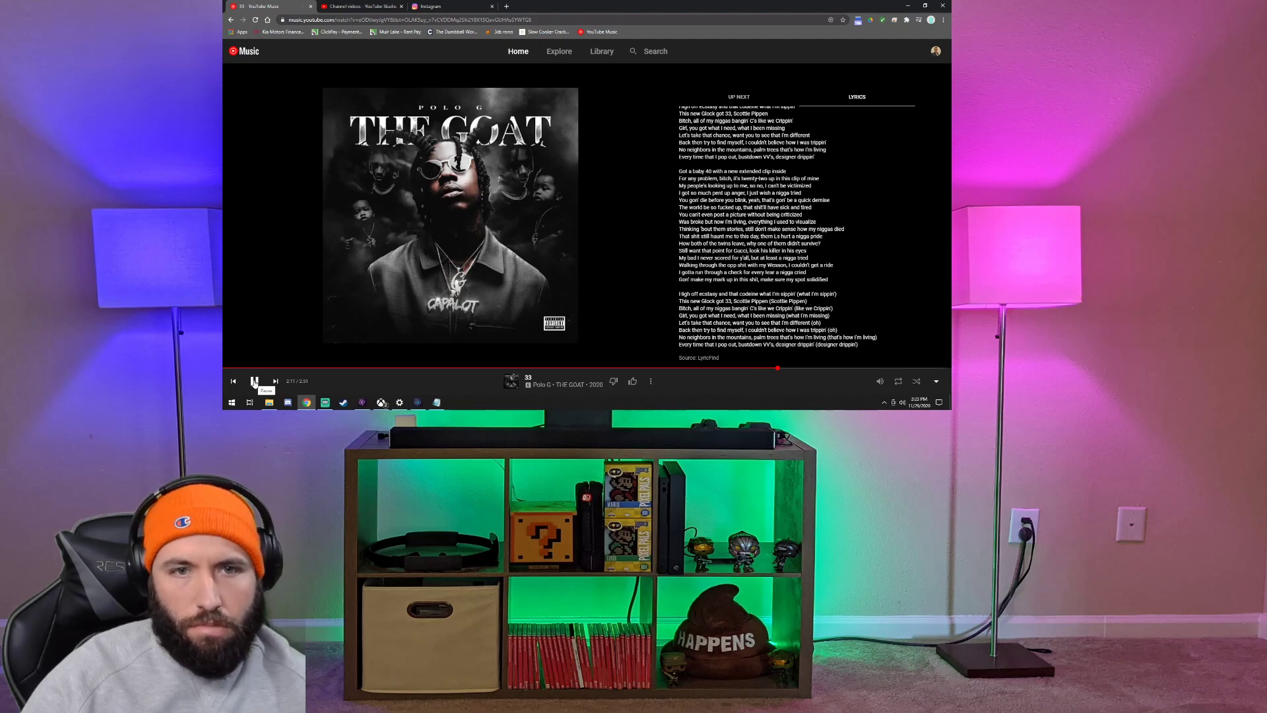
click(253, 380)
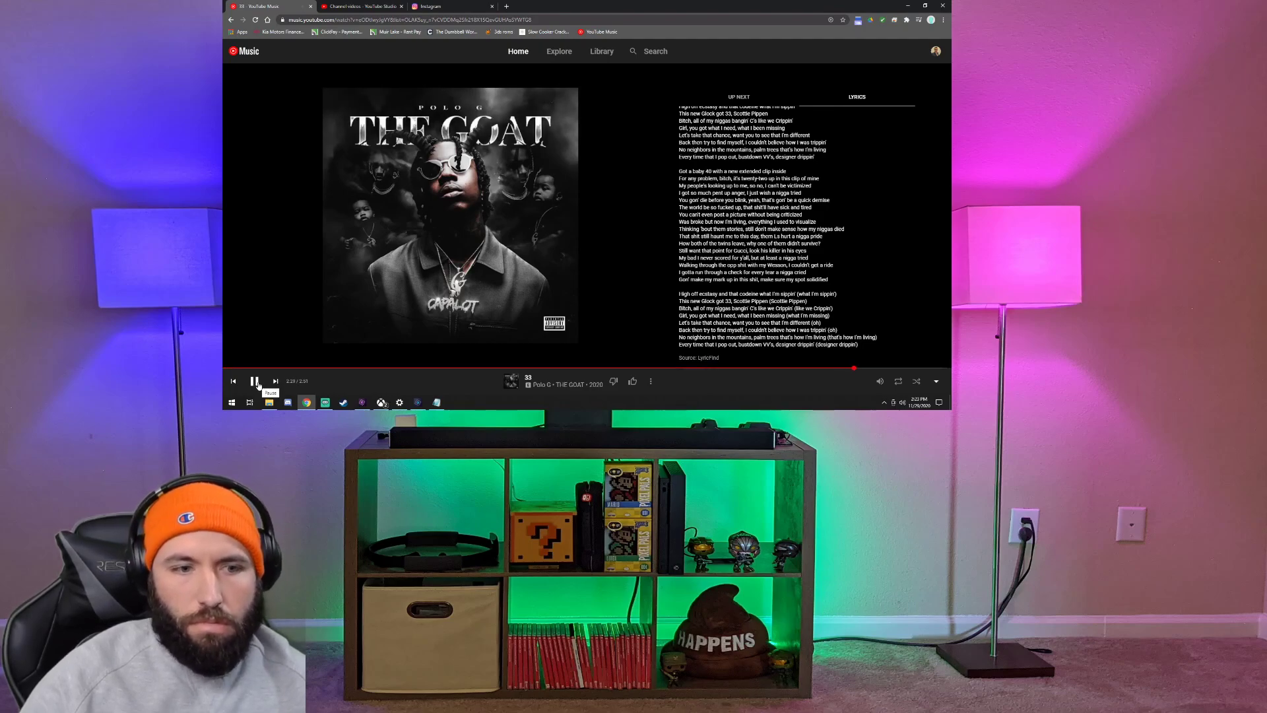
click(255, 380)
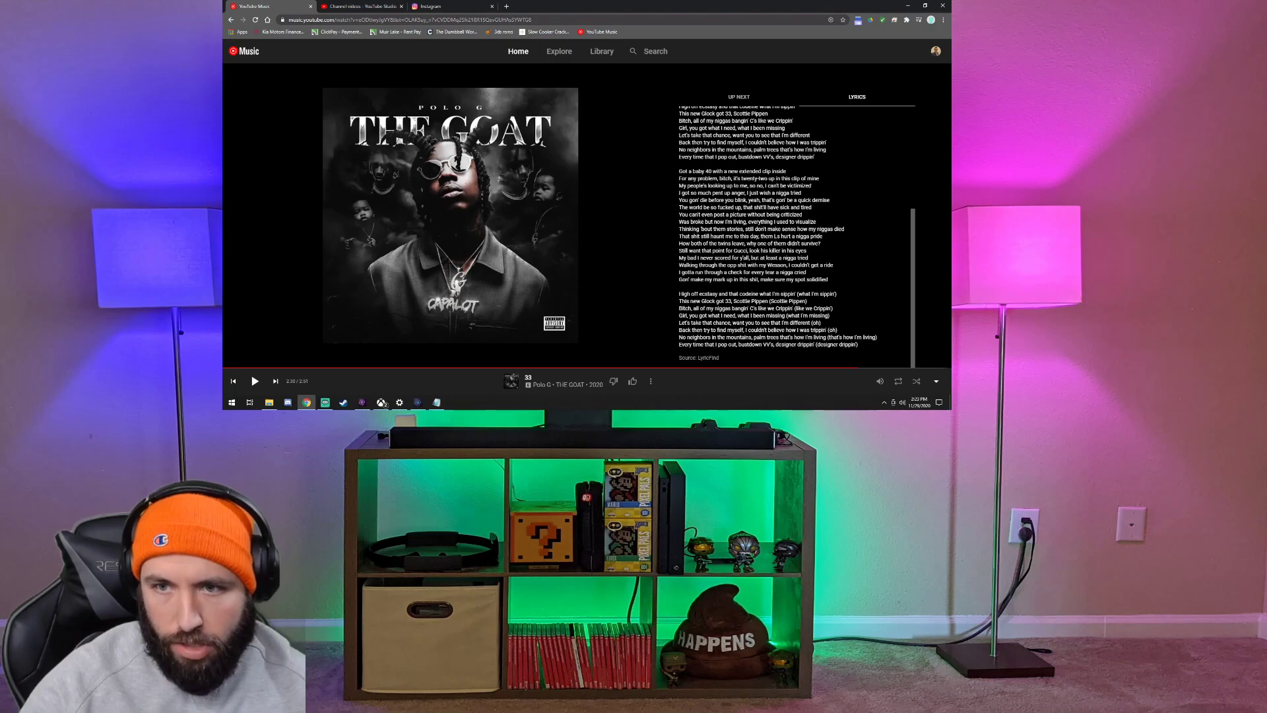
scroll(down, 3)
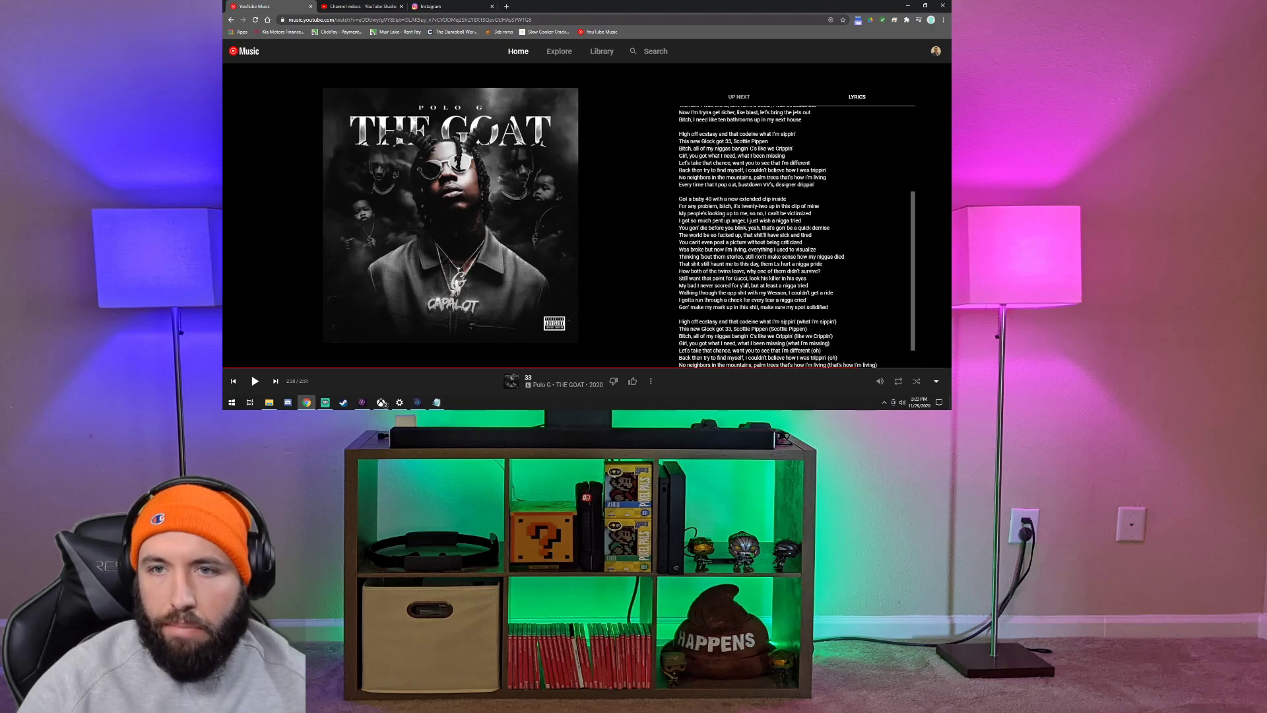